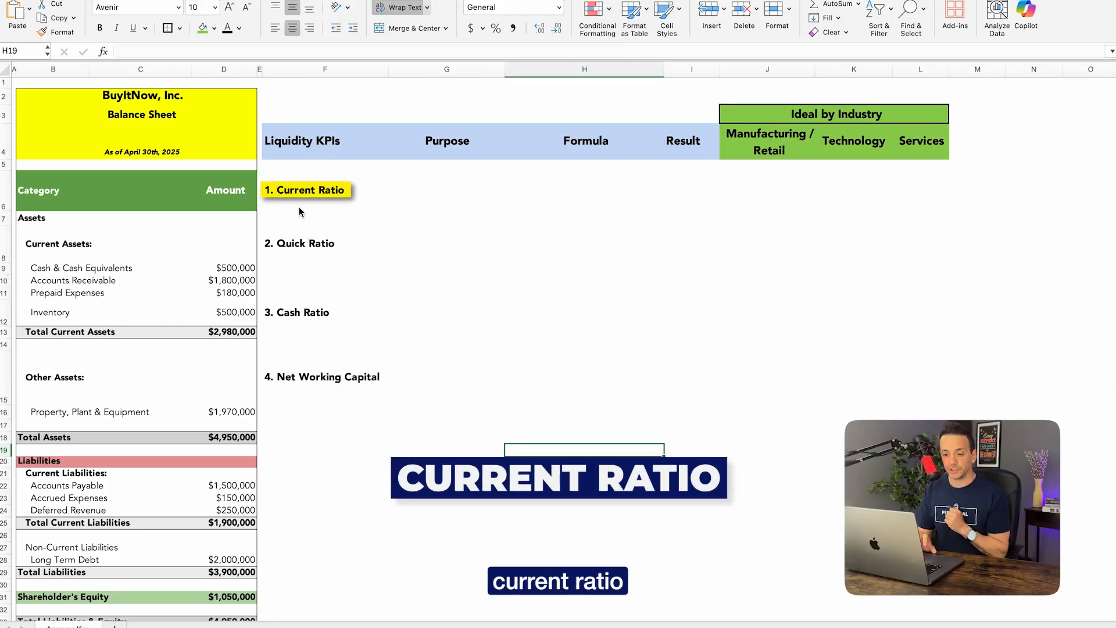
Enter the Current Ratio purpose in G5 and formula text in H5, then move to its result cell
click(440, 191)
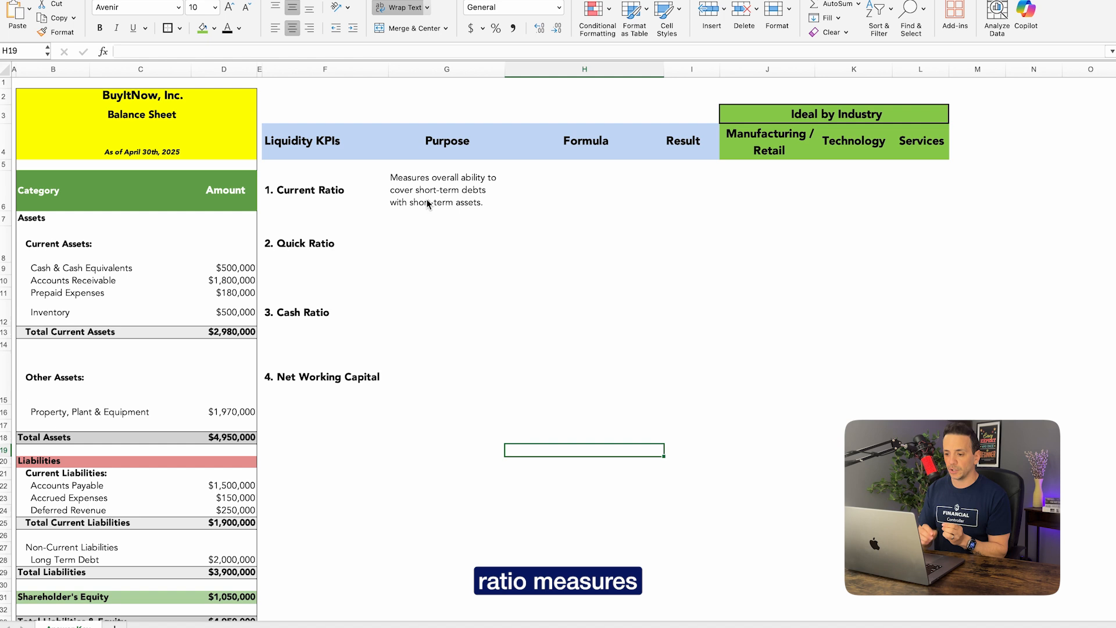
mouse_move(455, 208)
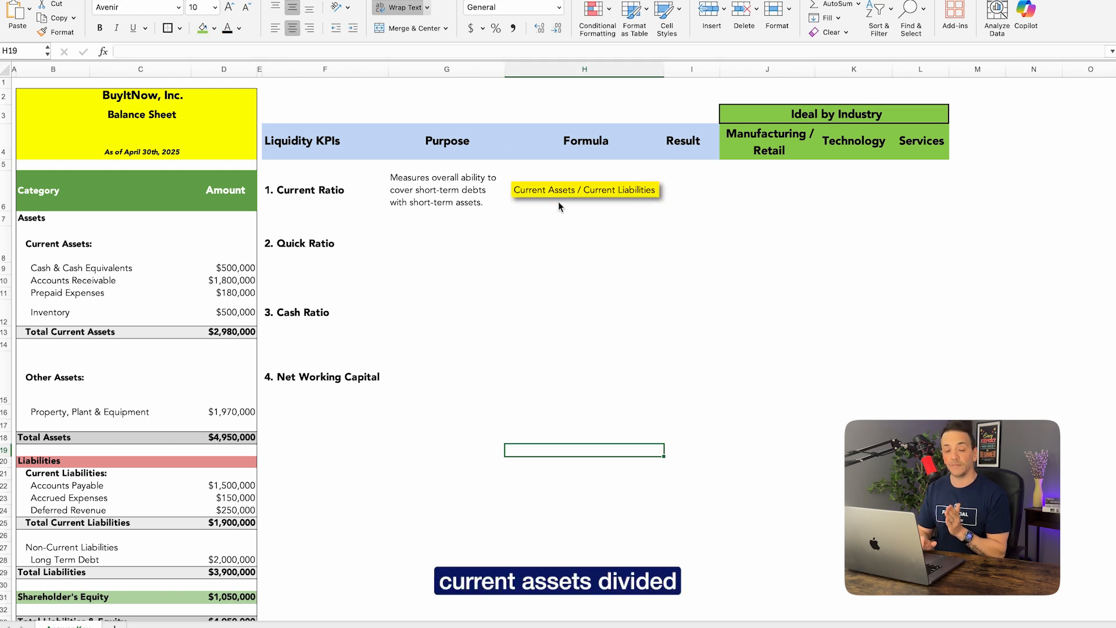
click(691, 190)
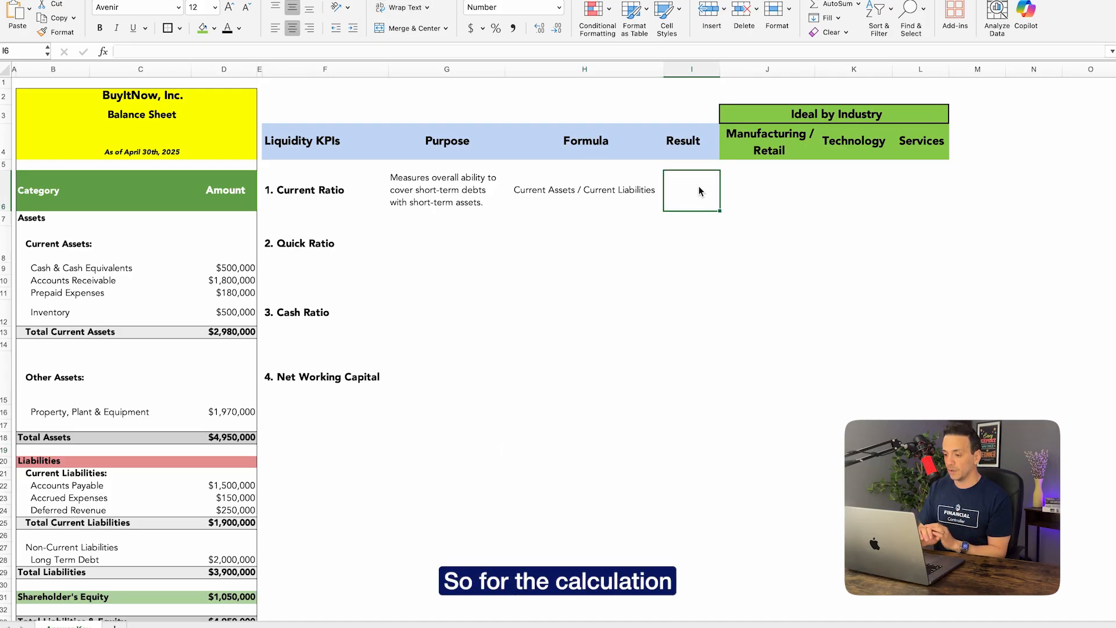
Enter the Current Ratio result as =D13/D25, total current assets over total current liabilities, giving 1.6
text(=)
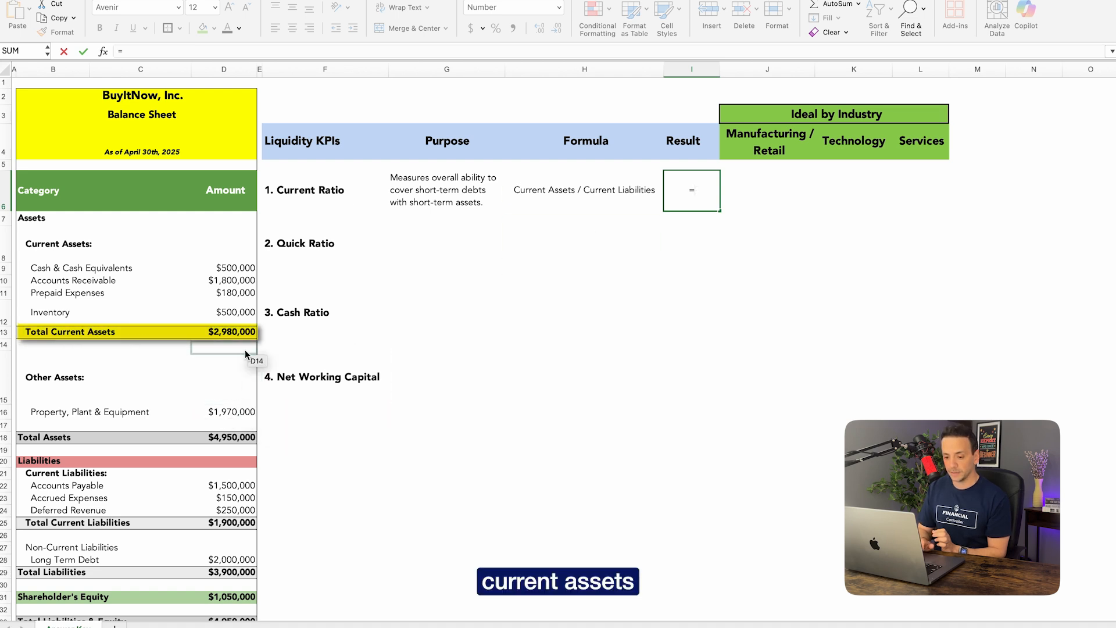
click(229, 332)
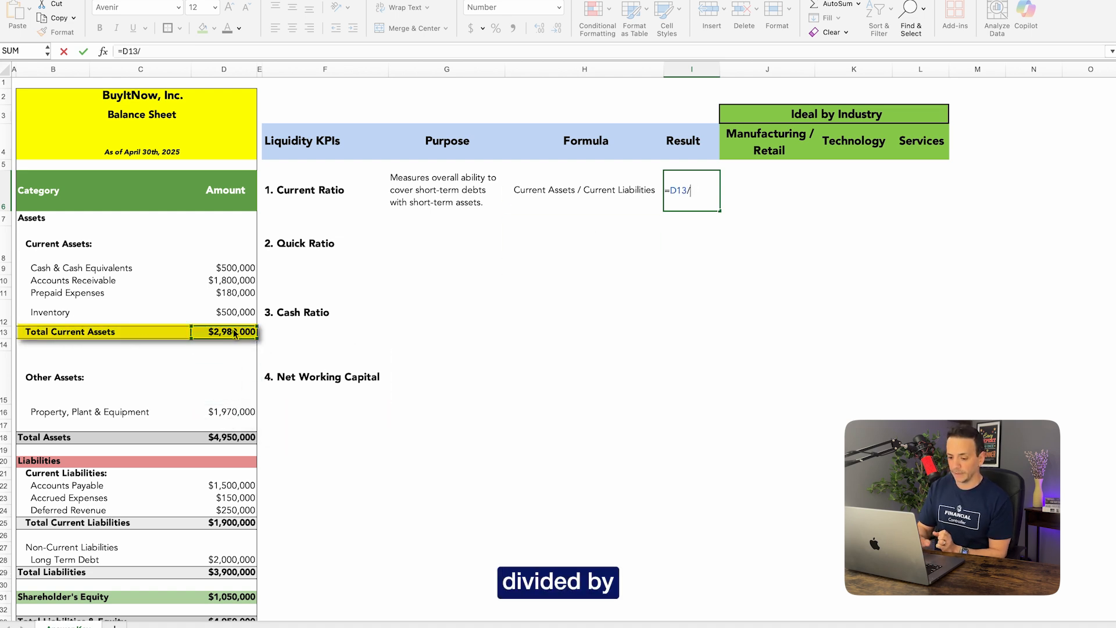
click(224, 524)
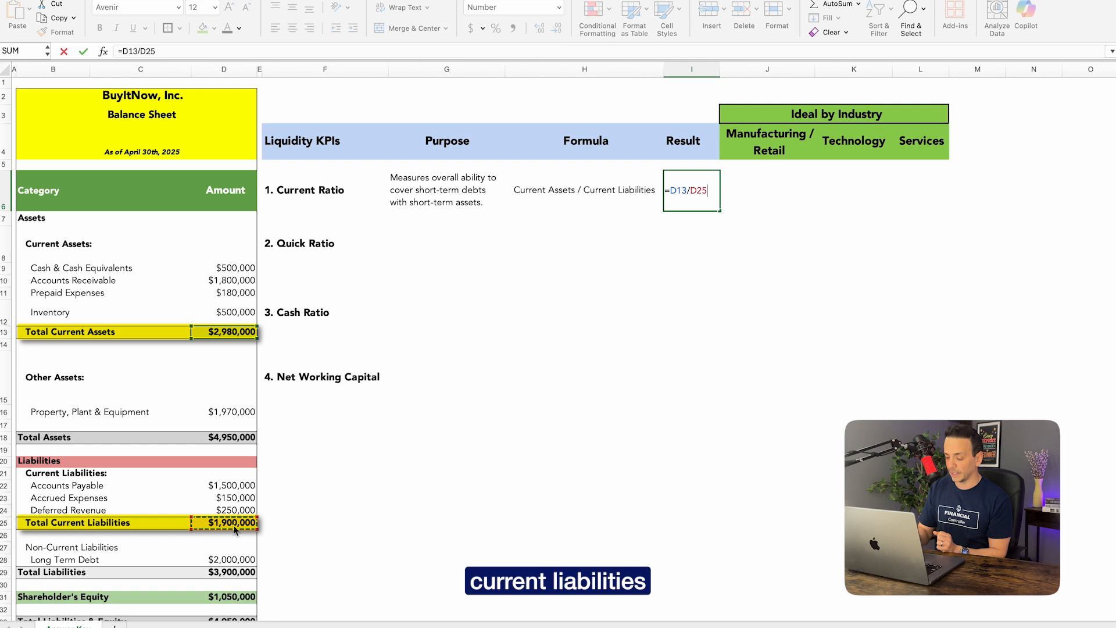
key(Enter)
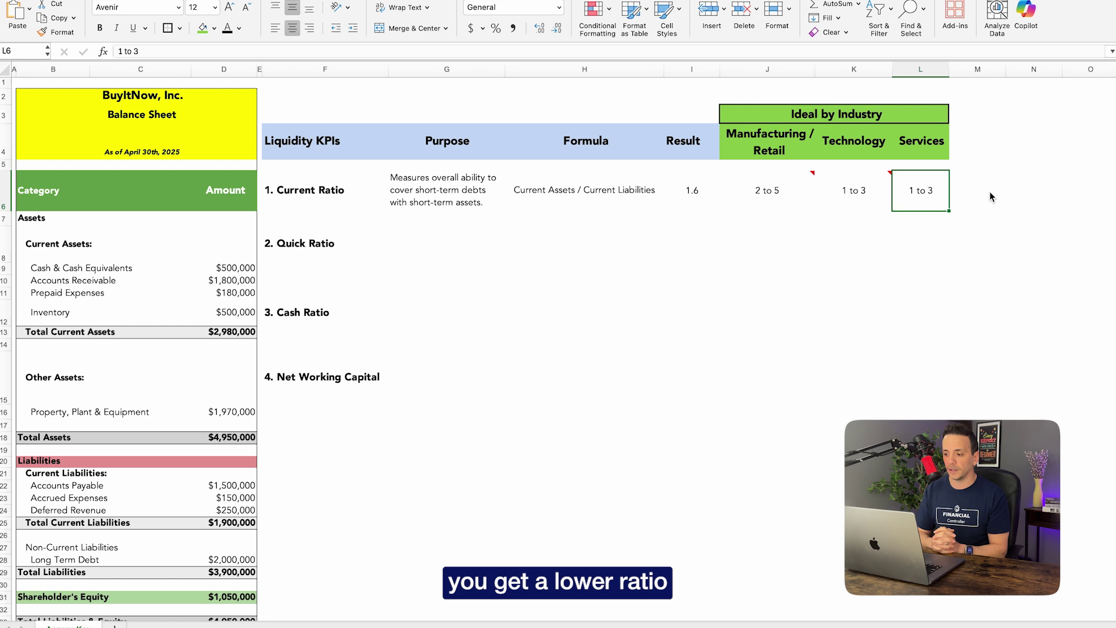
mouse_move(808, 210)
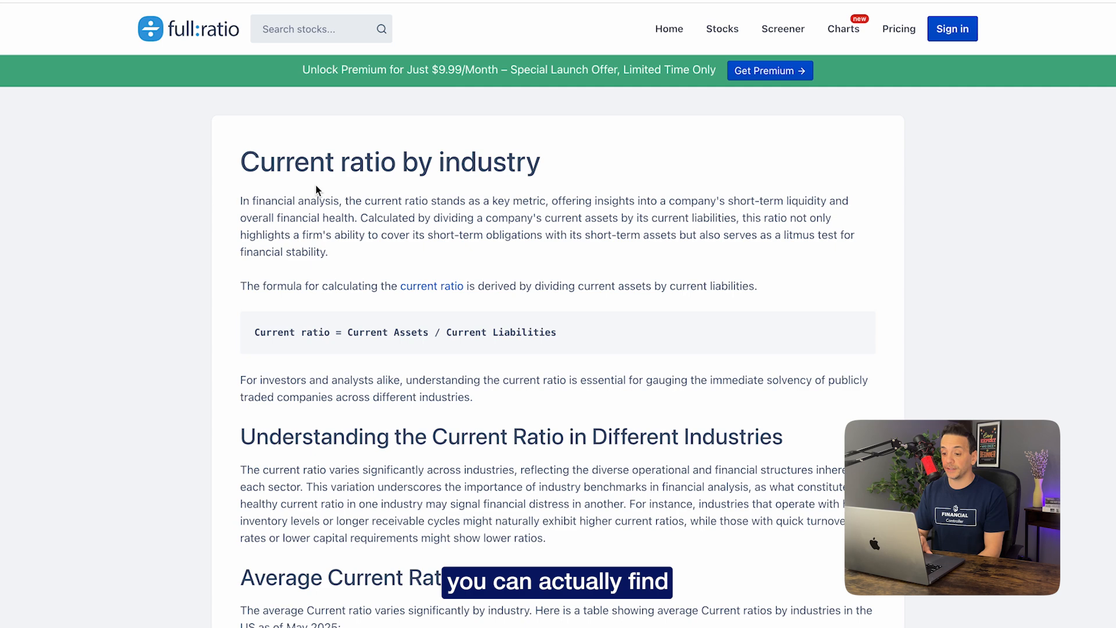
drag(239, 161, 538, 160)
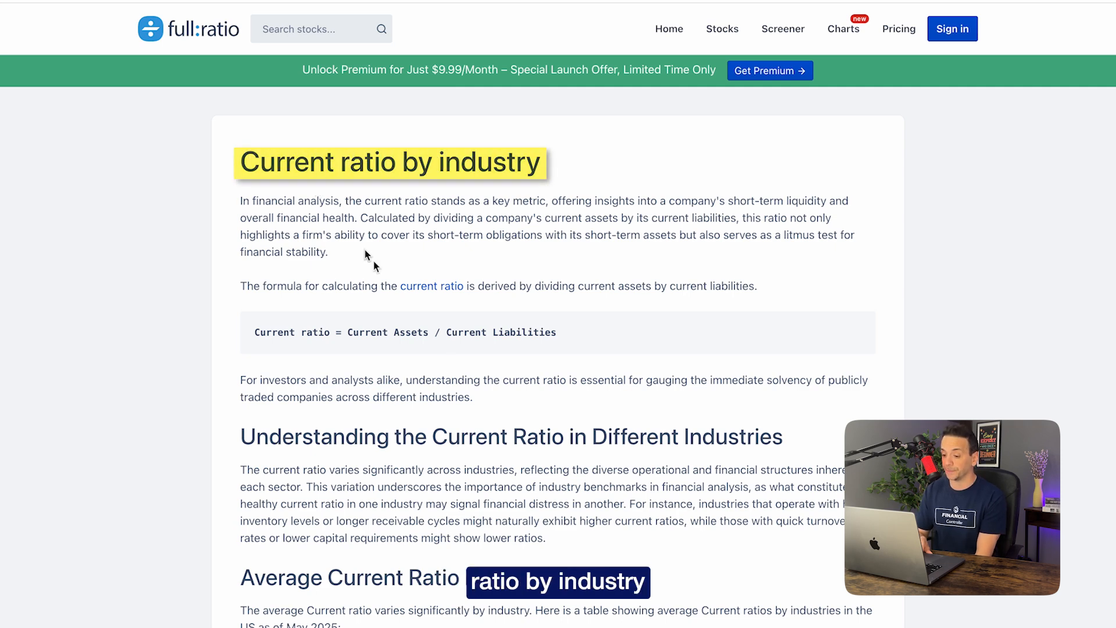
scroll(down, 3)
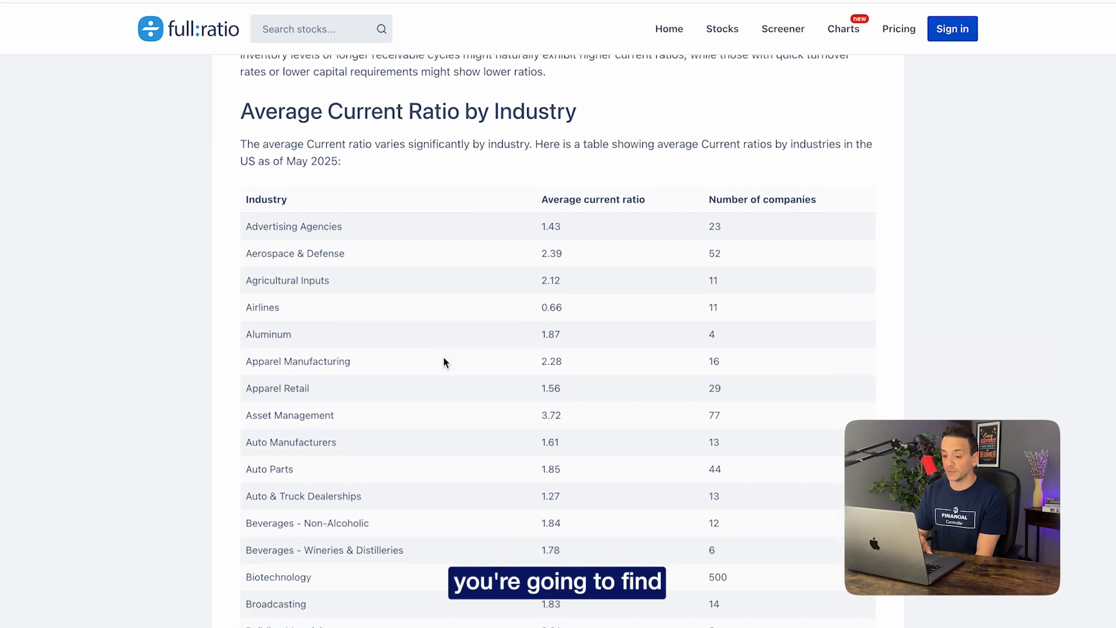
scroll(down, 3)
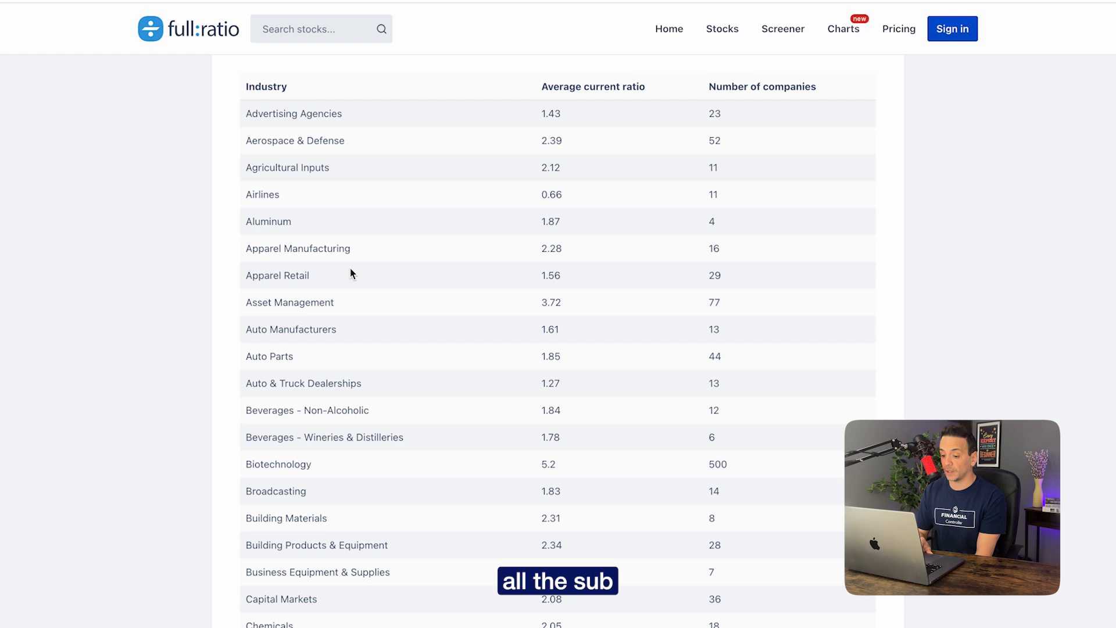
scroll(down, 3)
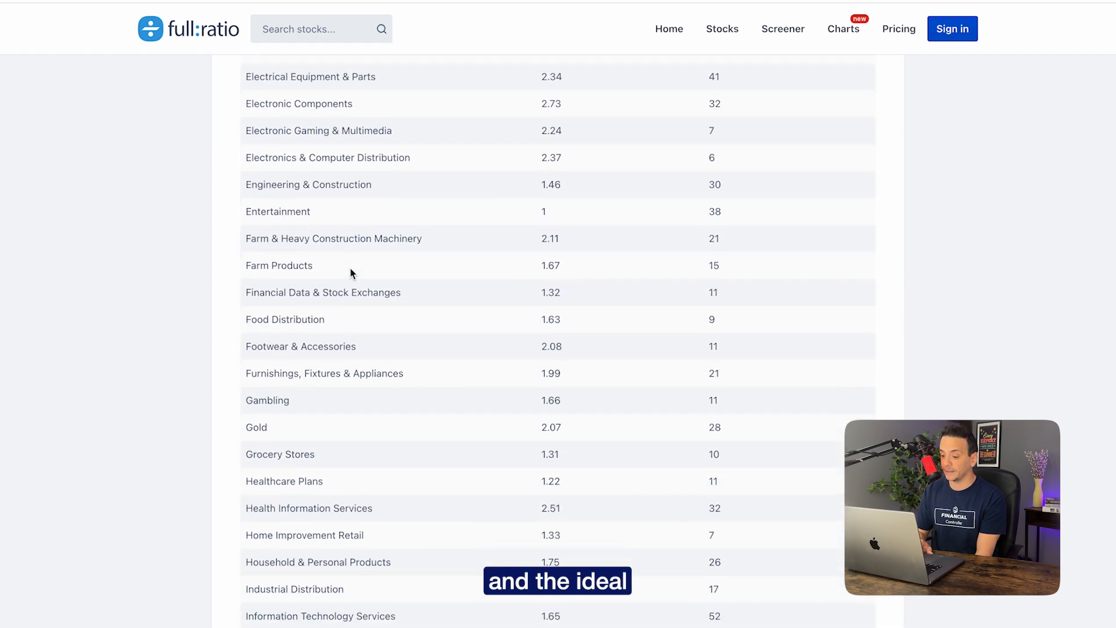
scroll(down, 3)
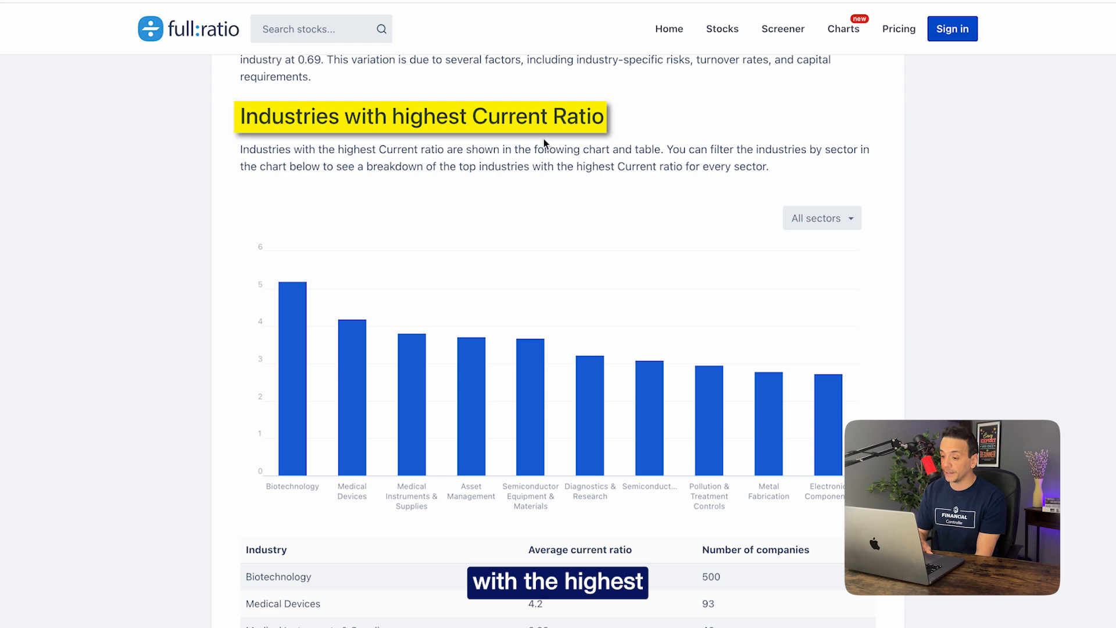
scroll(down, 3)
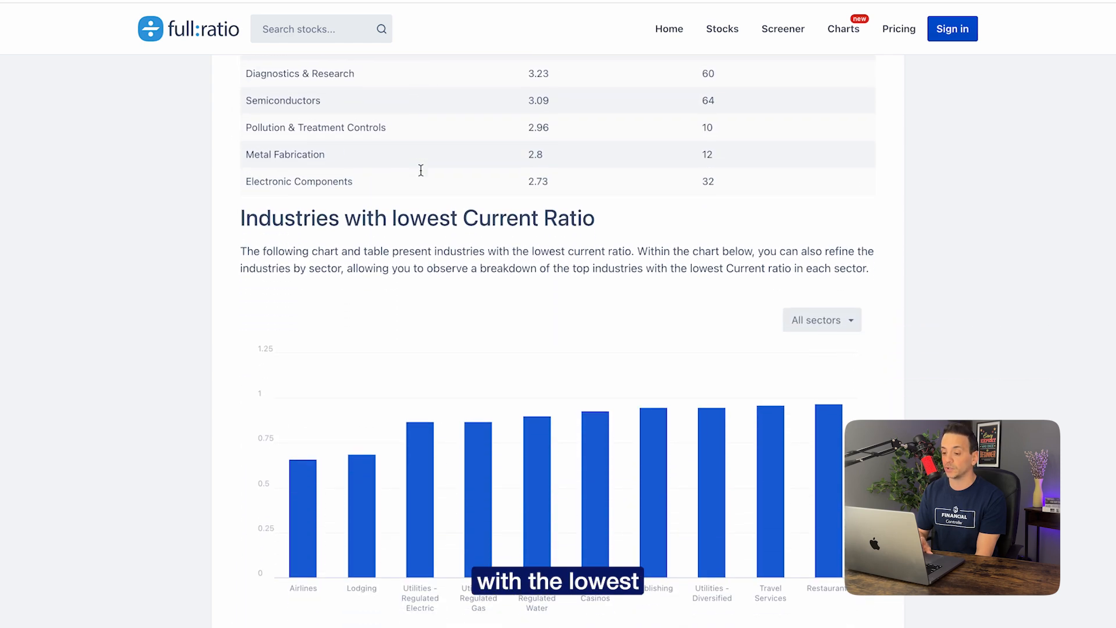
scroll(down, 3)
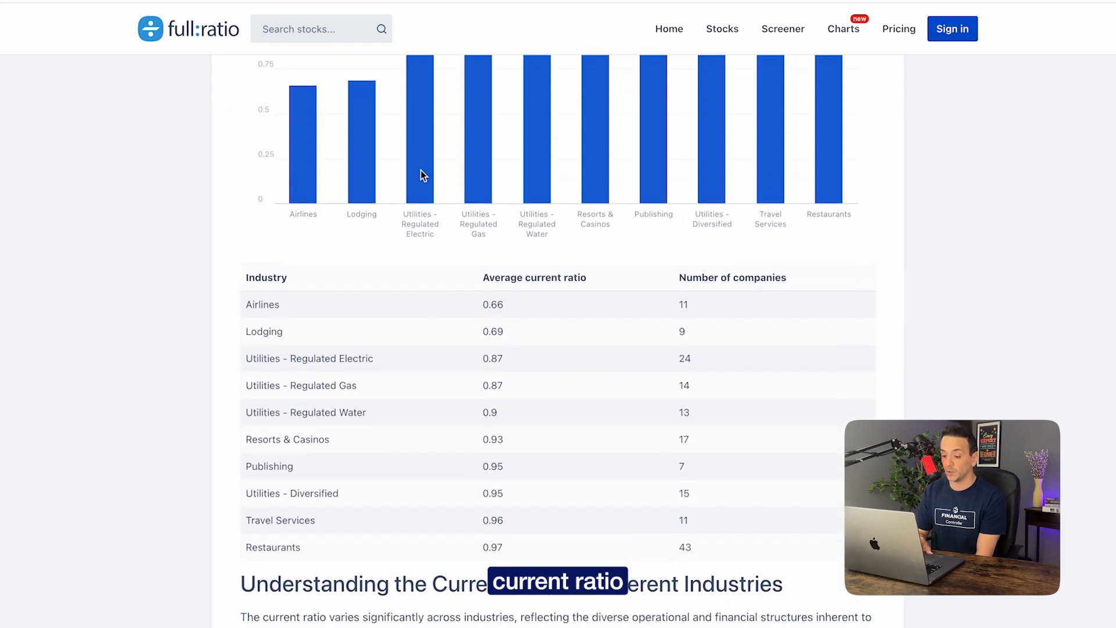
scroll(down, 3)
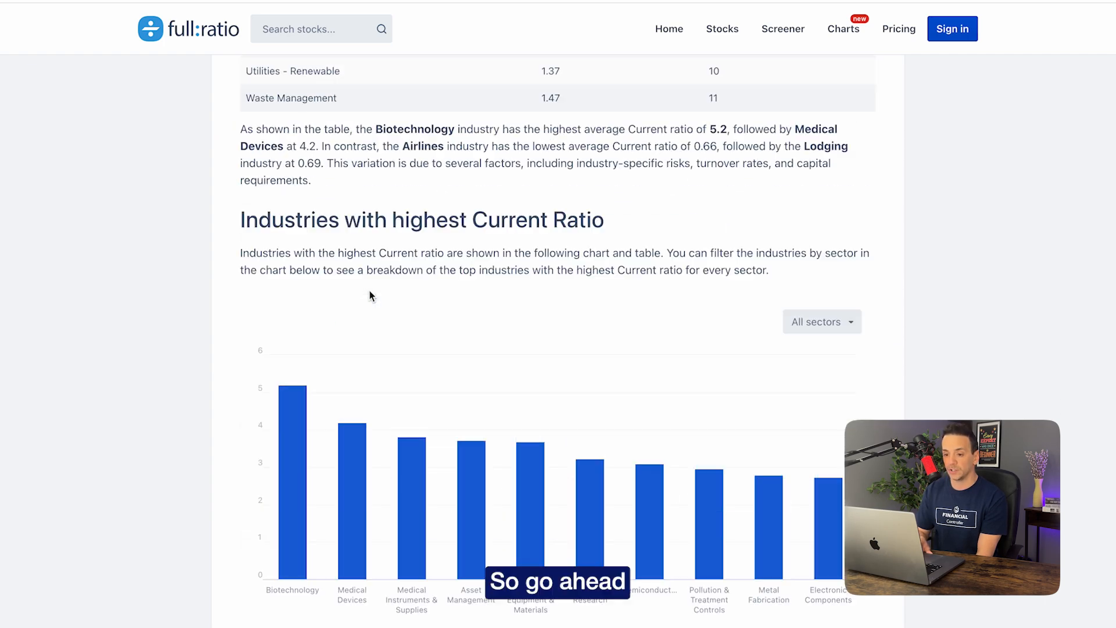
scroll(down, 3)
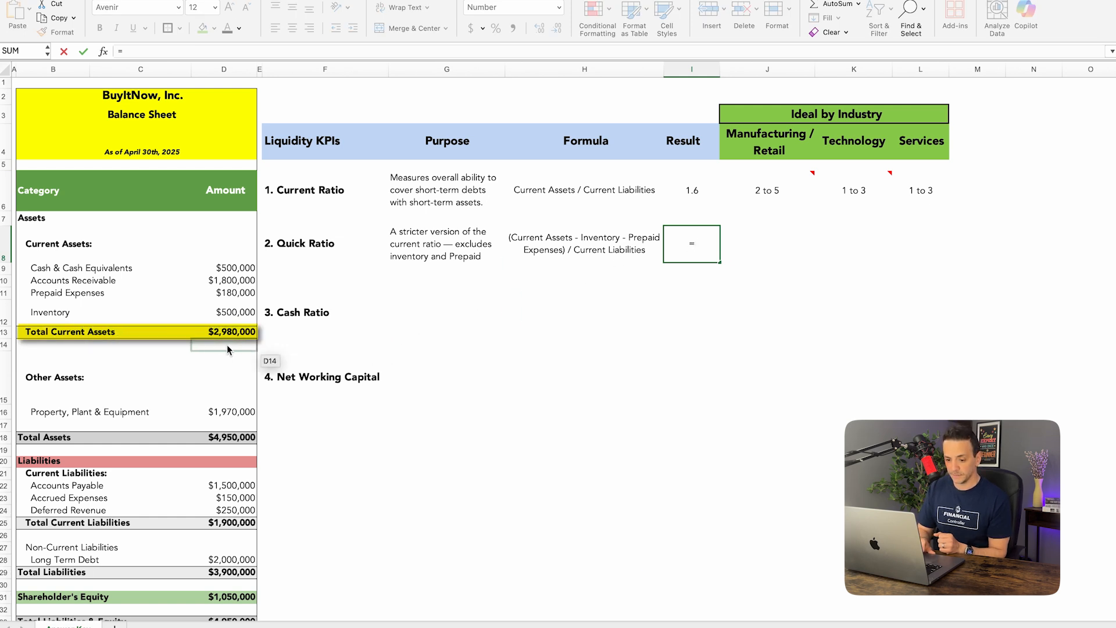
Build the Quick Ratio result =(D13-D12-D11)/D25, current assets less inventory and prepaid expenses over current liabilities
click(223, 332)
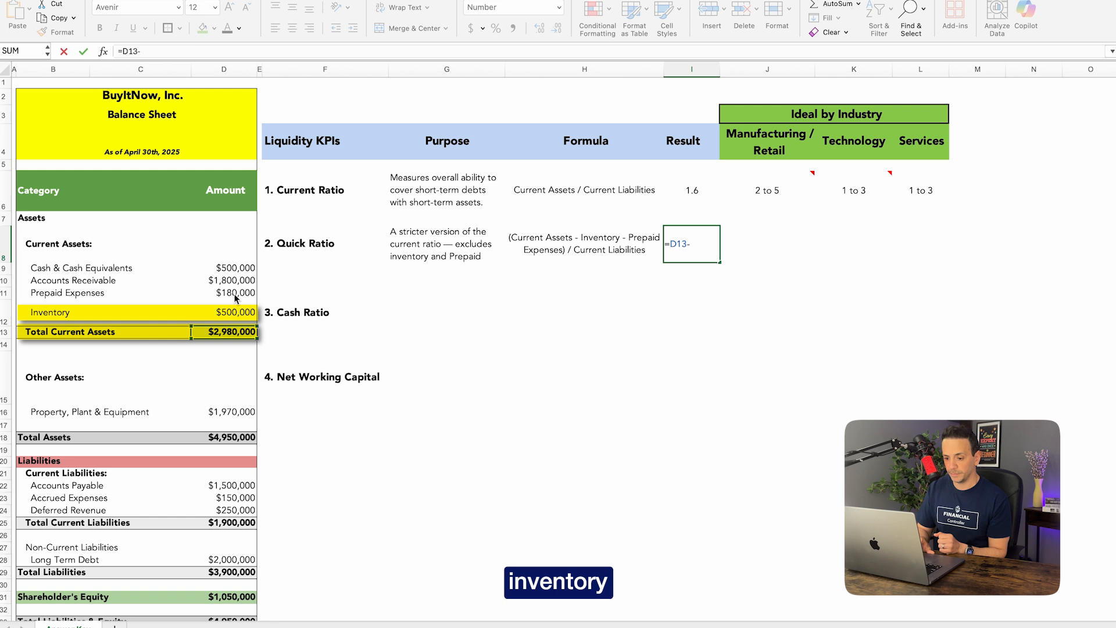
click(233, 311)
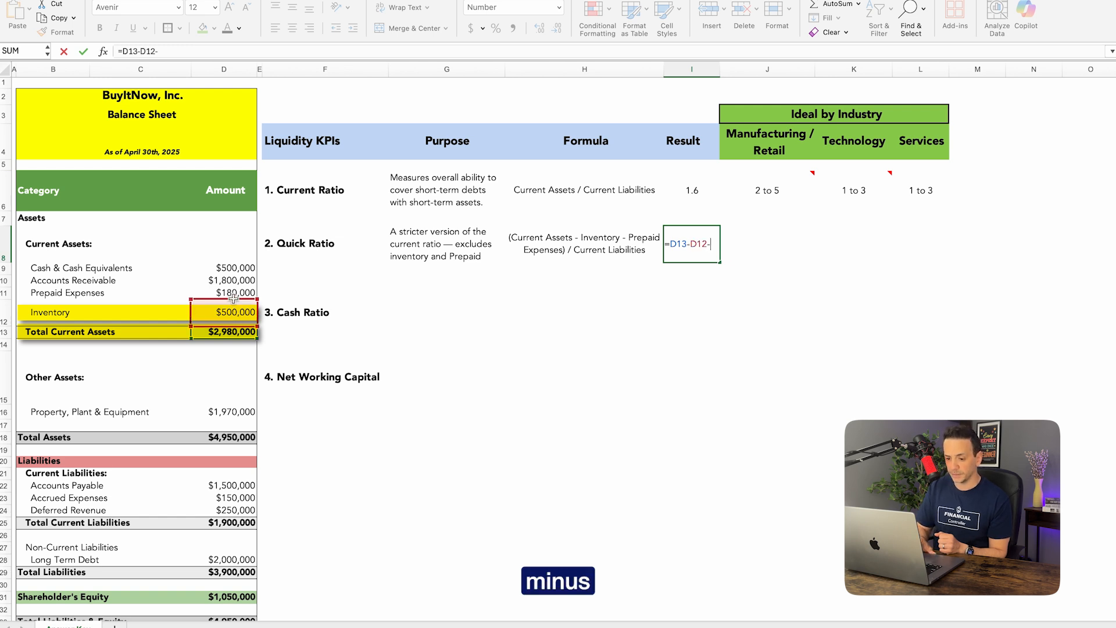
click(223, 293)
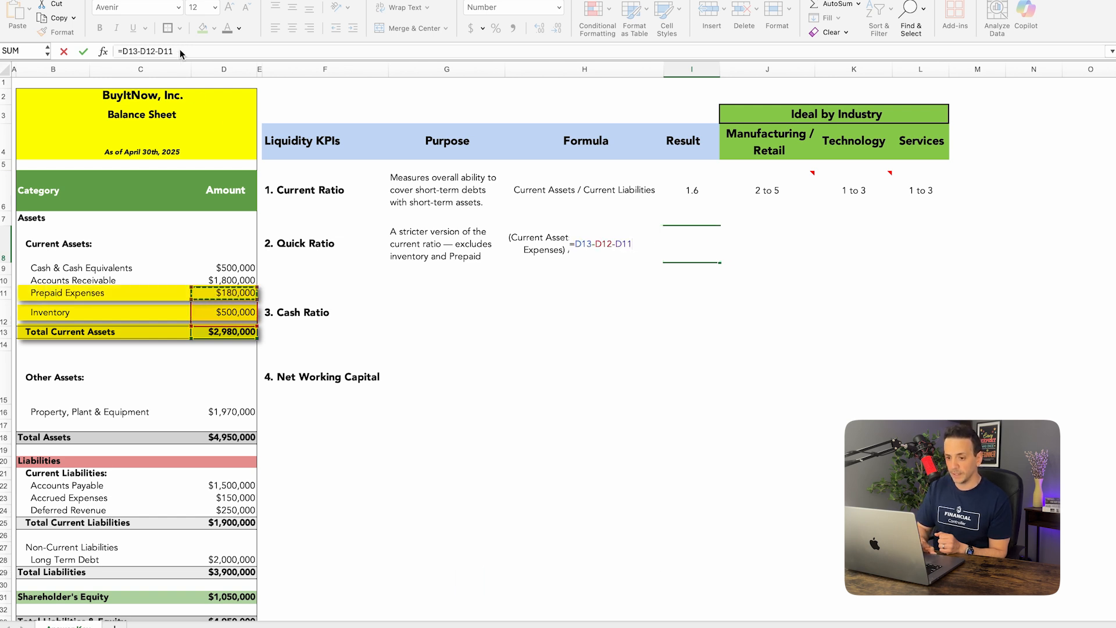
text())
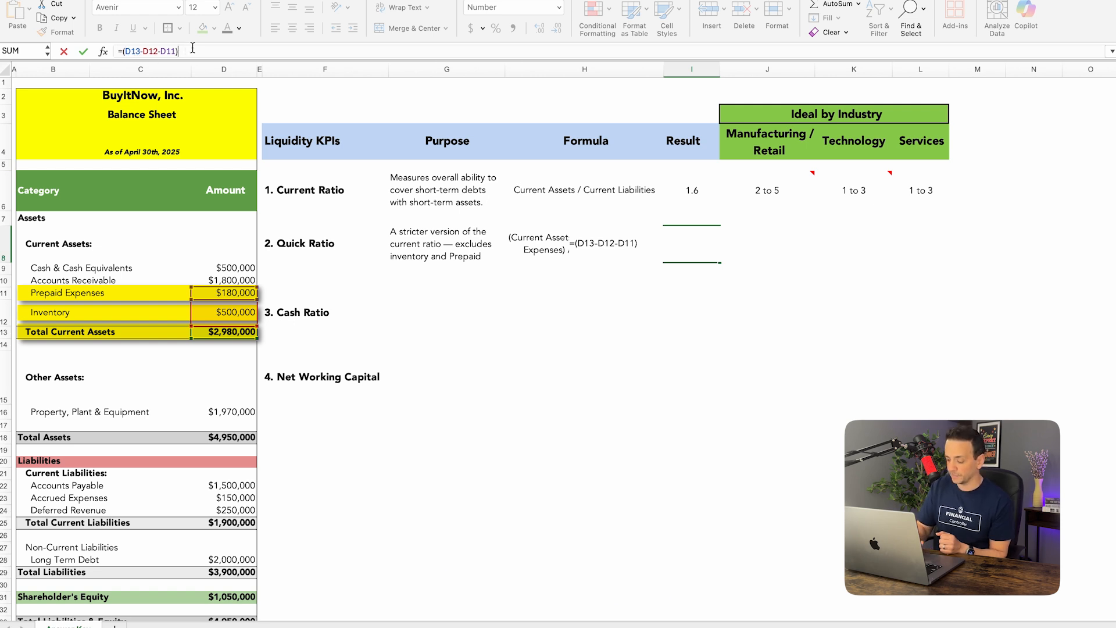
click(223, 524)
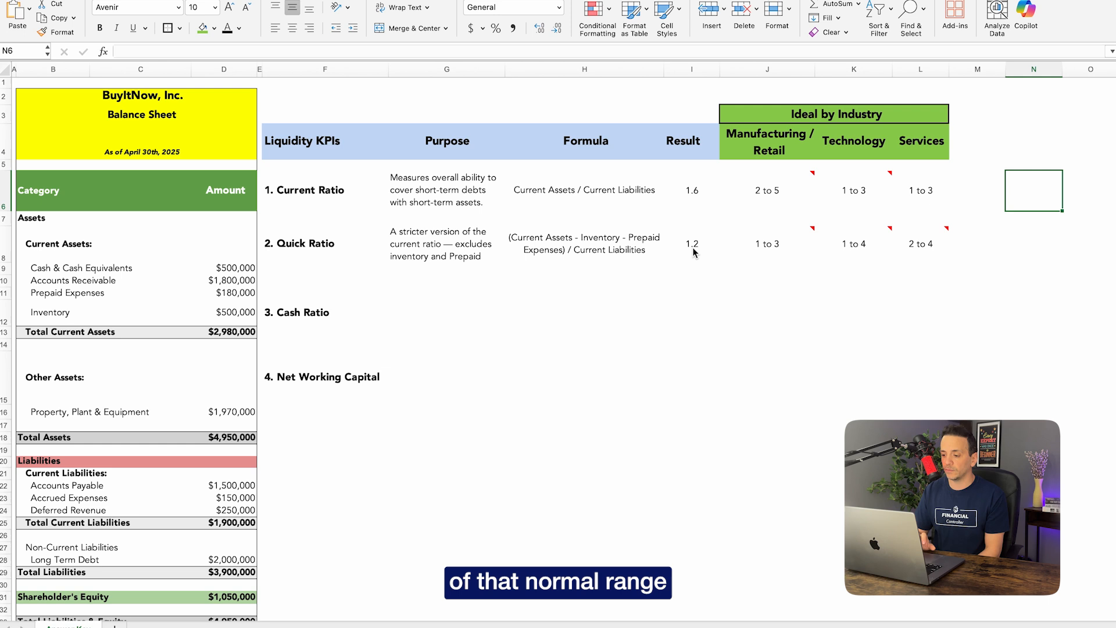
Enter the Cash Ratio purpose in G12 and '(Cash + Cash Equivalent) / Current Liabilities' in H12
click(854, 244)
text(=)
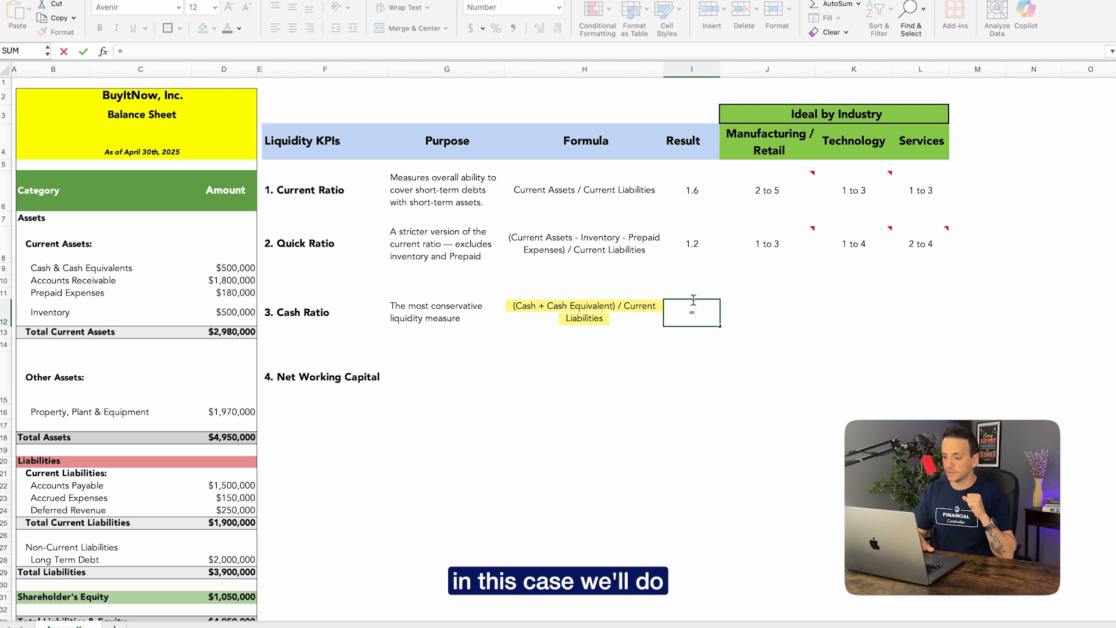
Enter the Cash Ratio result as =D9/D25, cash and cash equivalents over total current liabilities
click(219, 281)
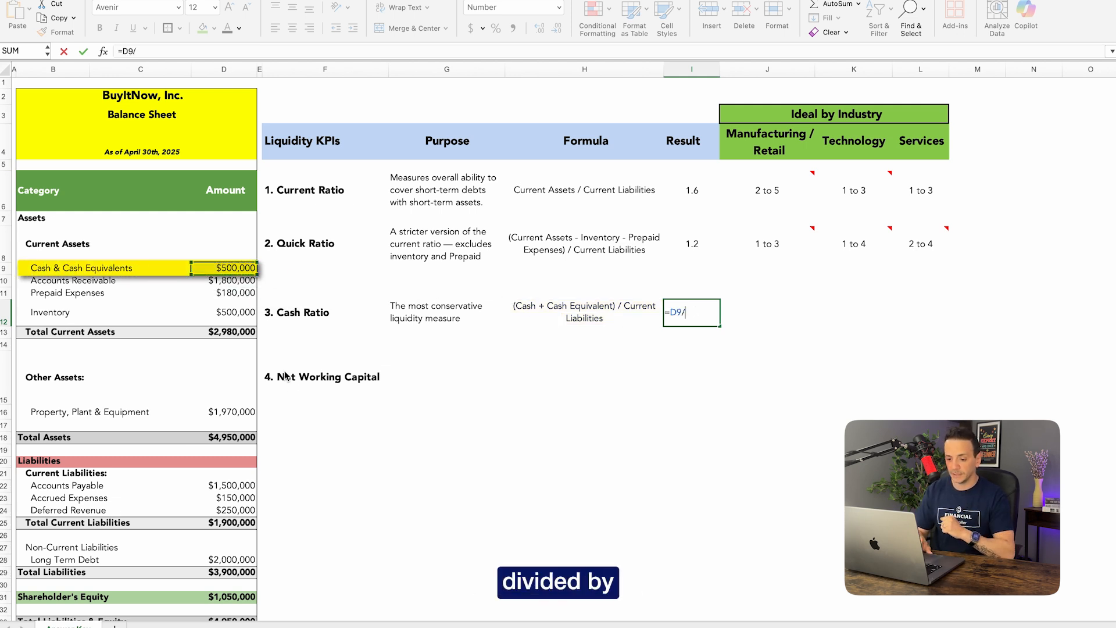
click(226, 523)
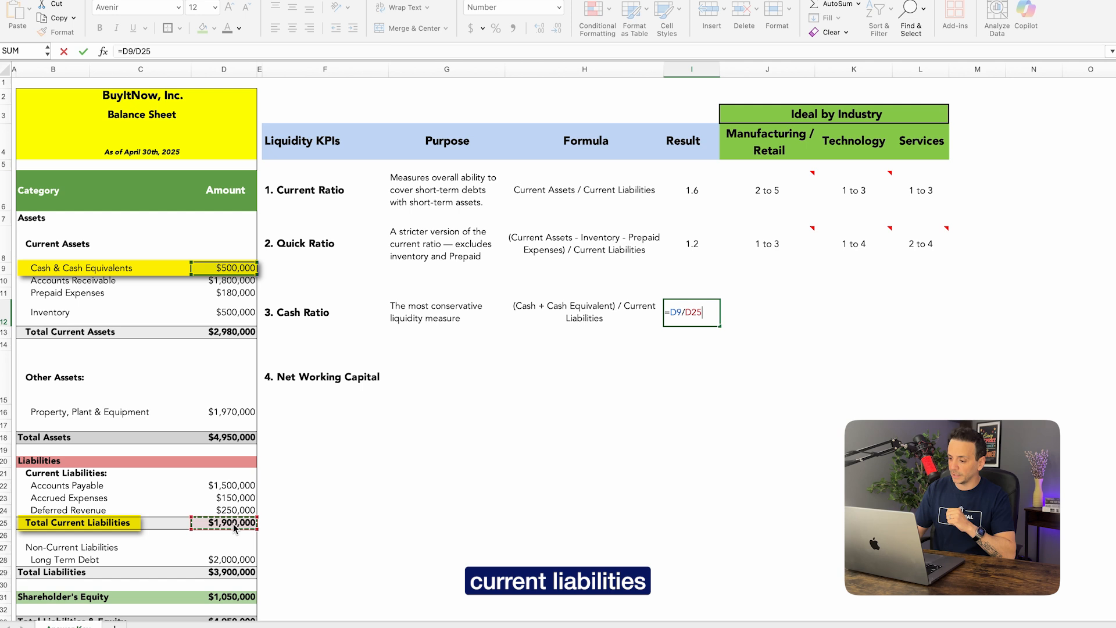
key(Enter)
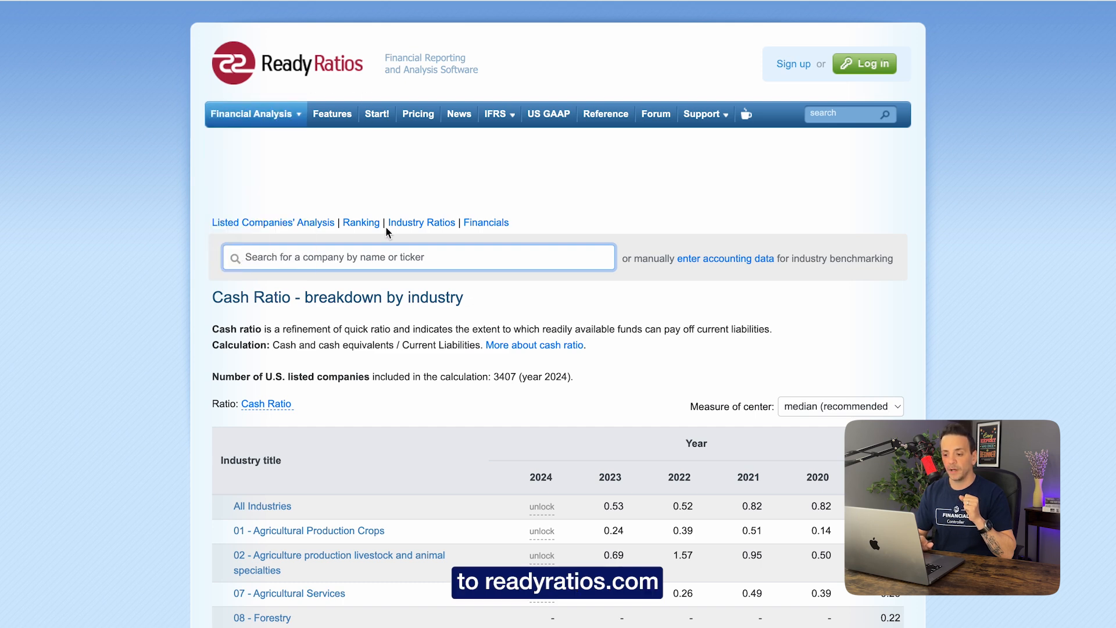
Scroll down the ReadyRatios cash ratio by industry table for U.S. listed companies
scroll(down, 3)
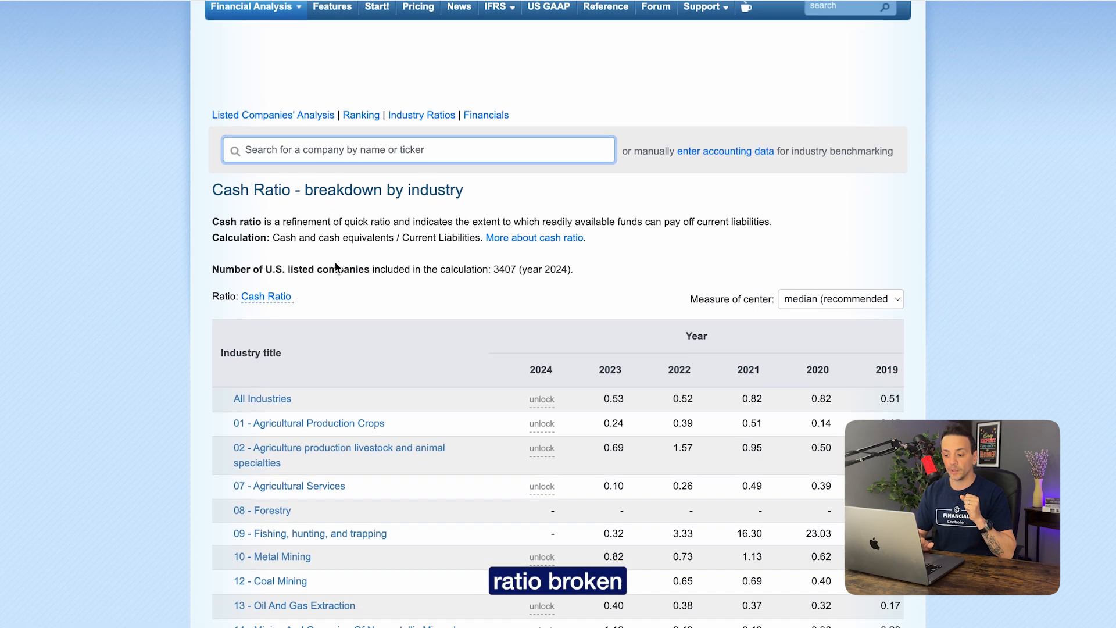
scroll(down, 3)
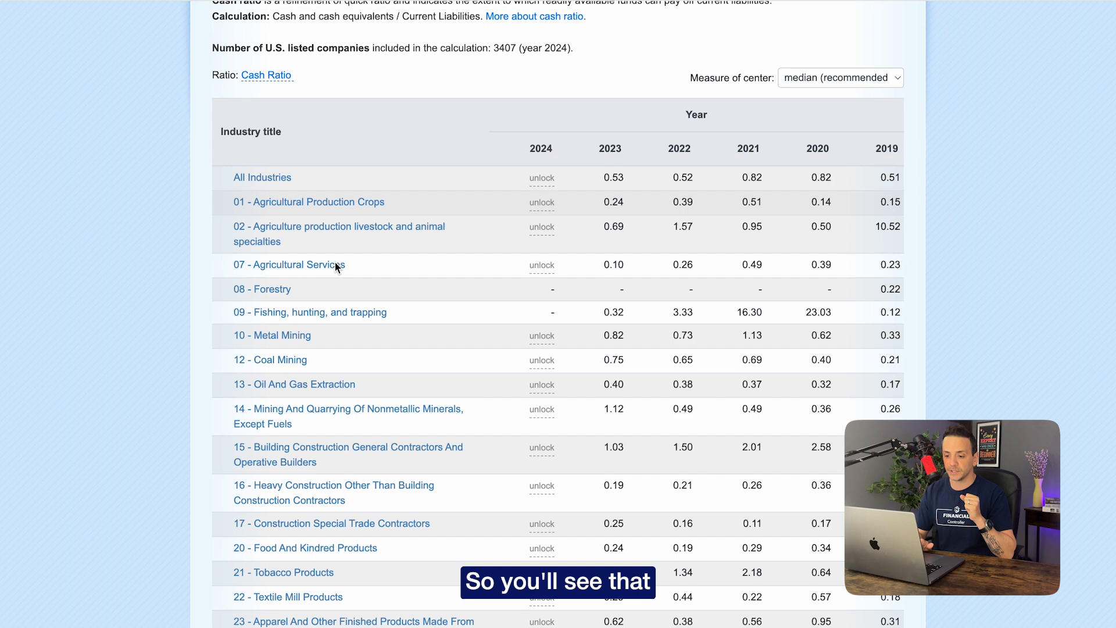
scroll(down, 3)
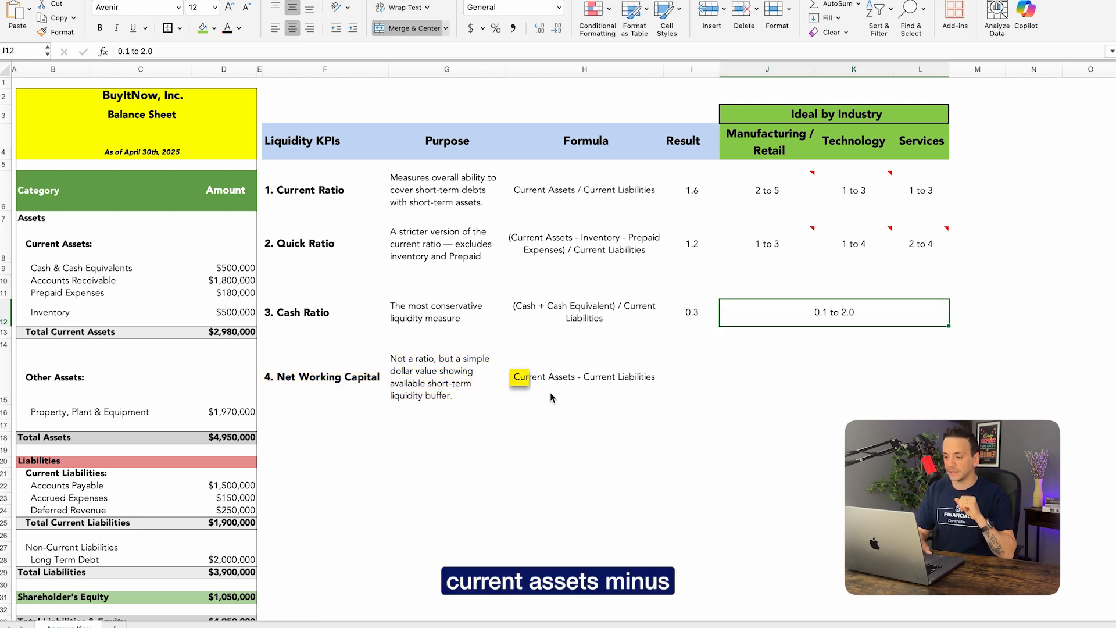
Merge J12:L12 showing a 0.1 to 2.0 ideal range, then start Net Working Capital in I15 with =D13-
drag(513, 377, 656, 377)
text(=)
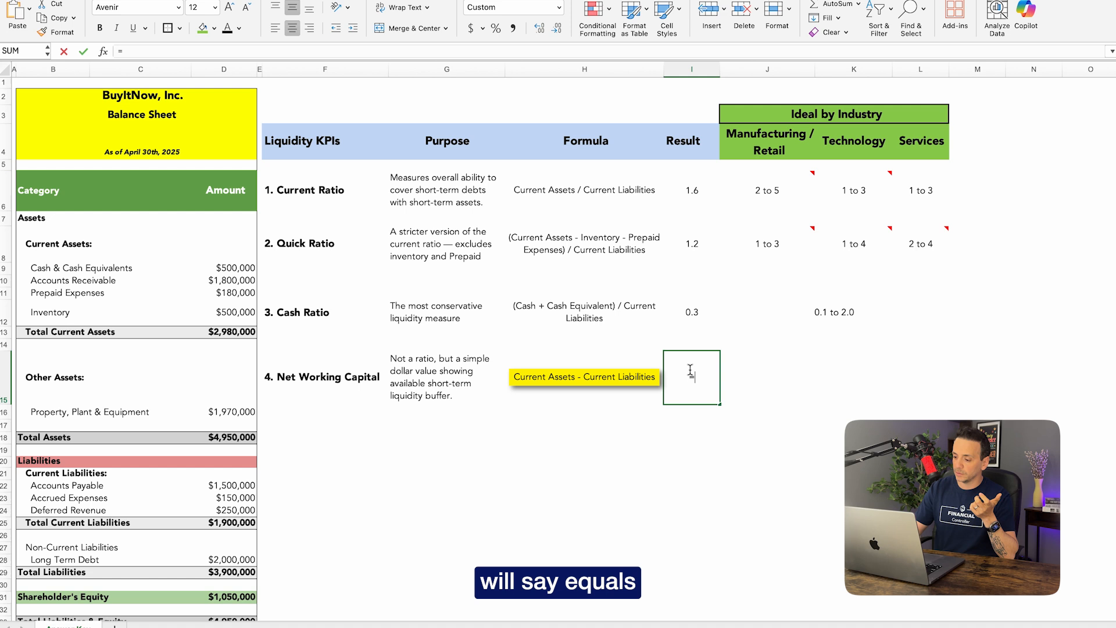
click(224, 332)
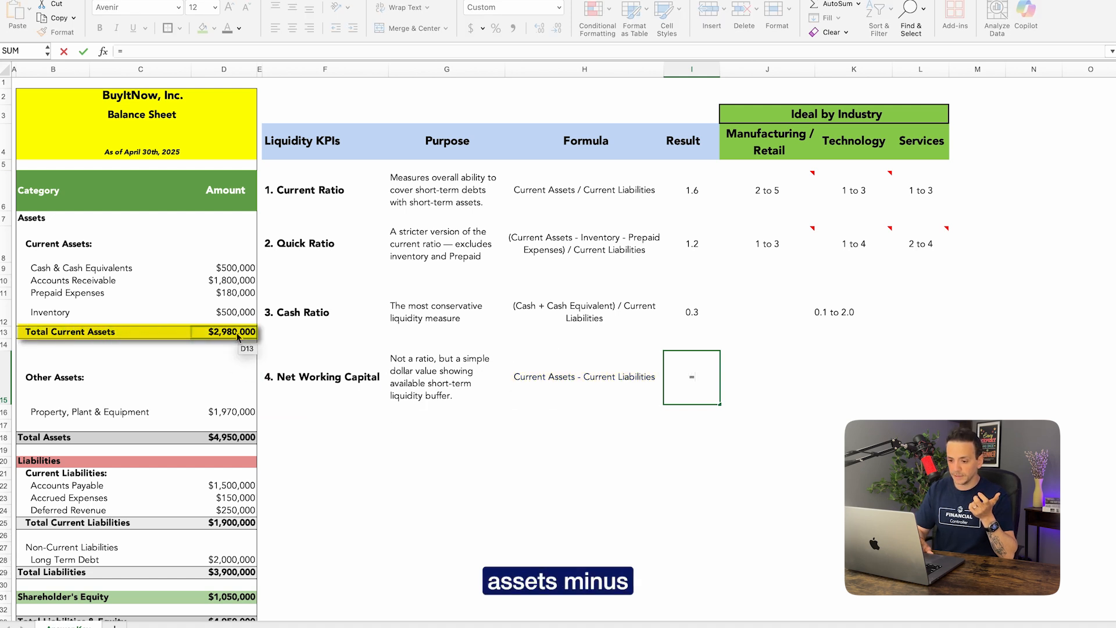
click(225, 331)
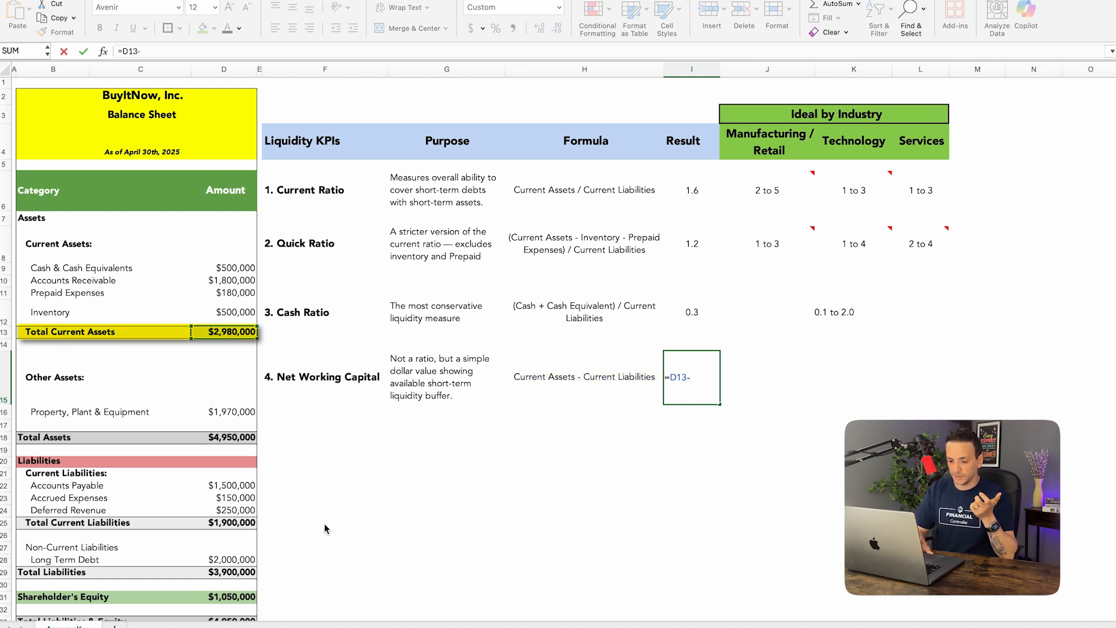